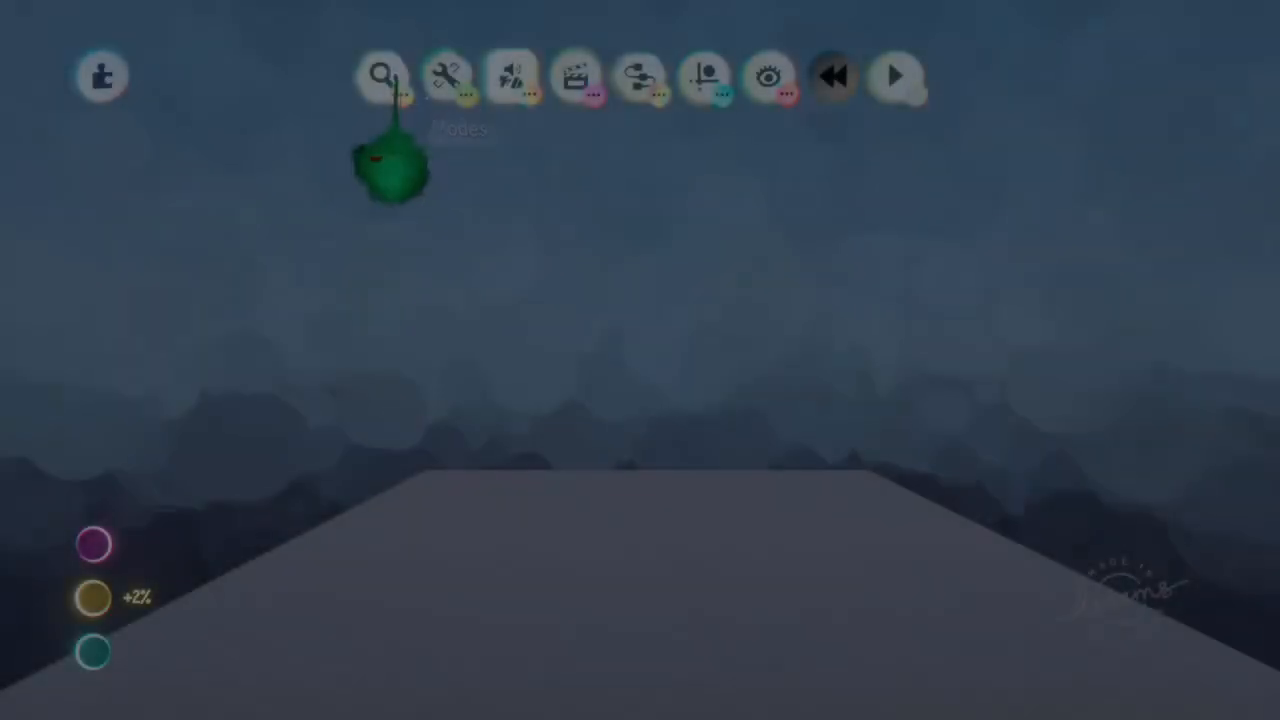
# Wire the port node to the keyframe's power and set it as a two-way input/output port.
pyautogui.click(383, 76)
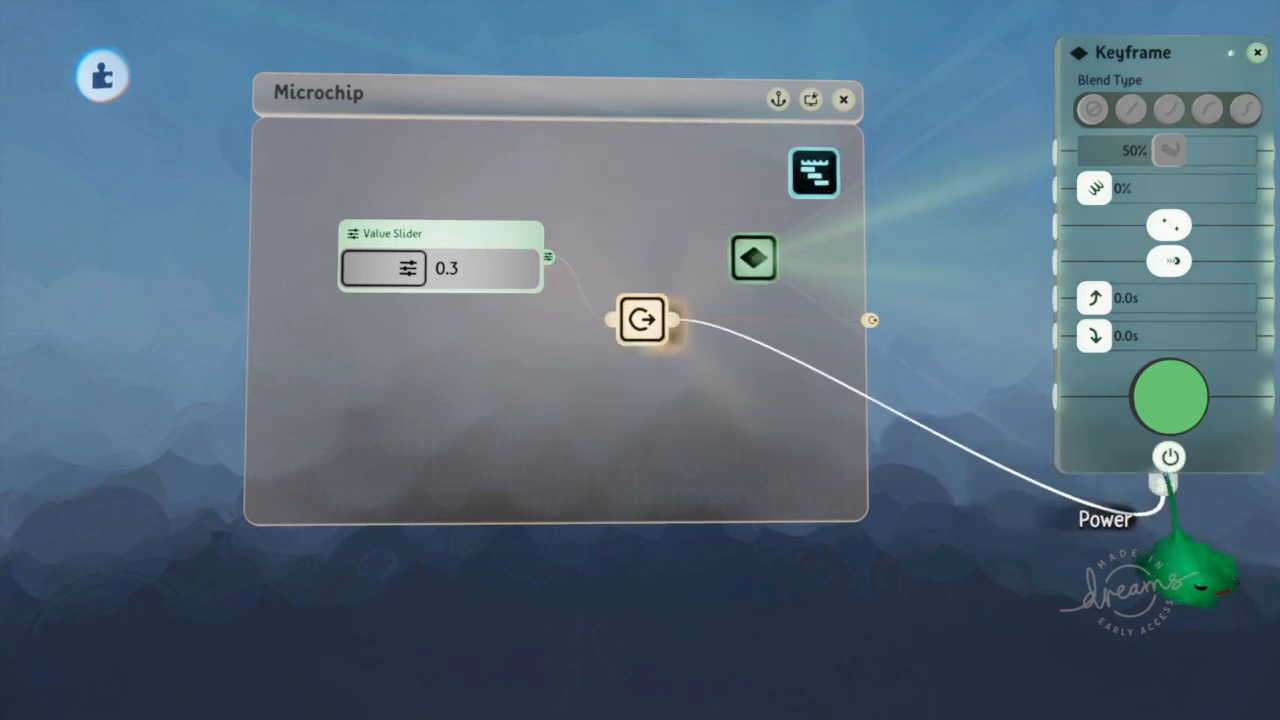
pyautogui.click(641, 318)
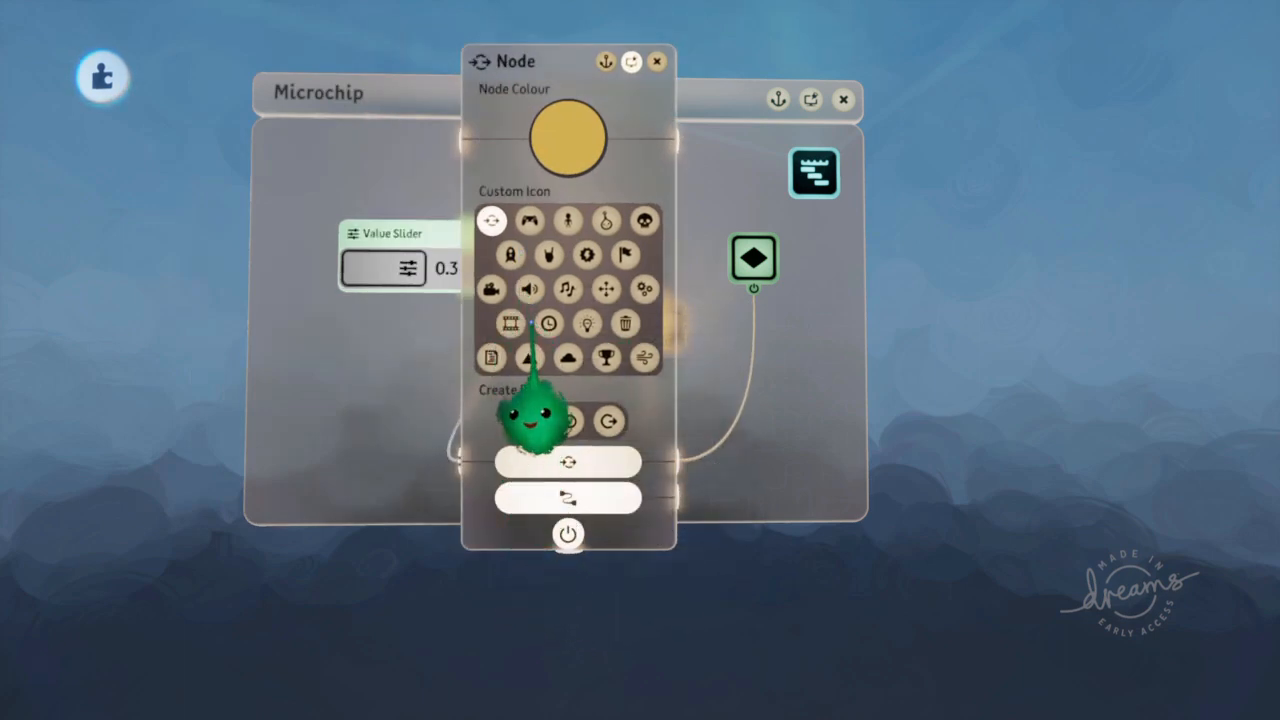
pyautogui.click(656, 61)
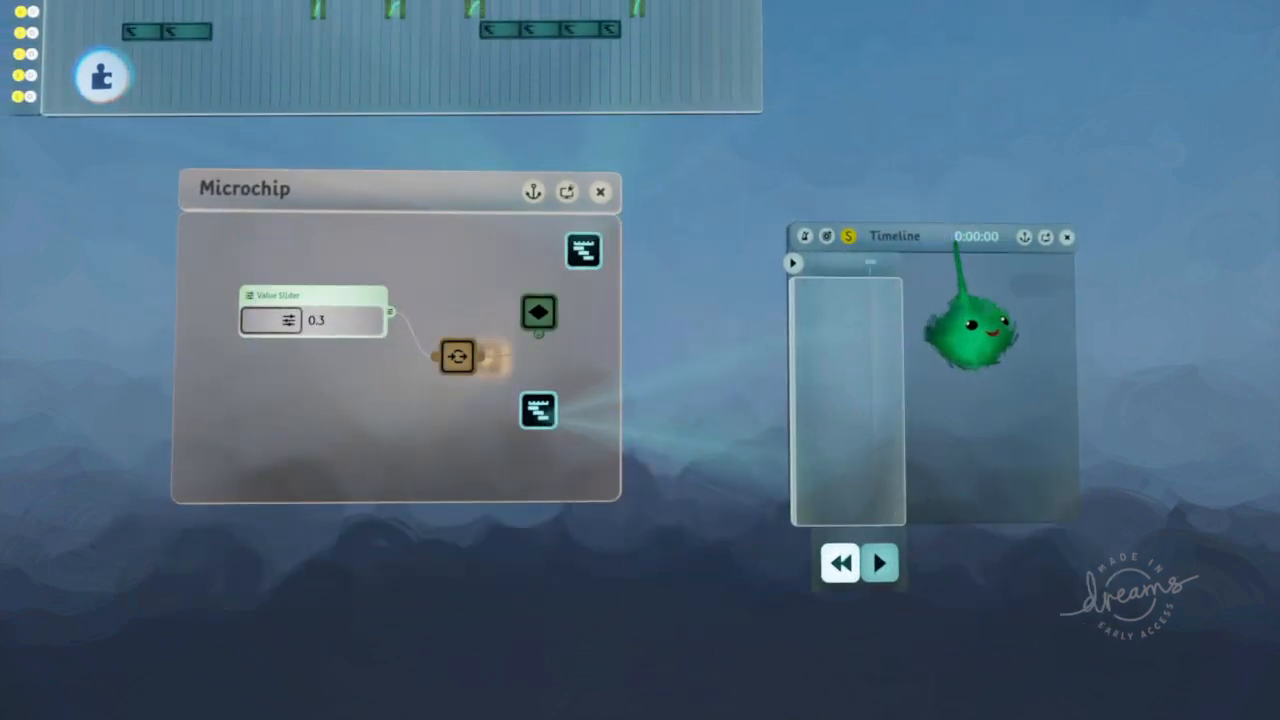
# Enlarge the second timeline's window and drag its playhead to 0:00:03.
pyautogui.click(879, 563)
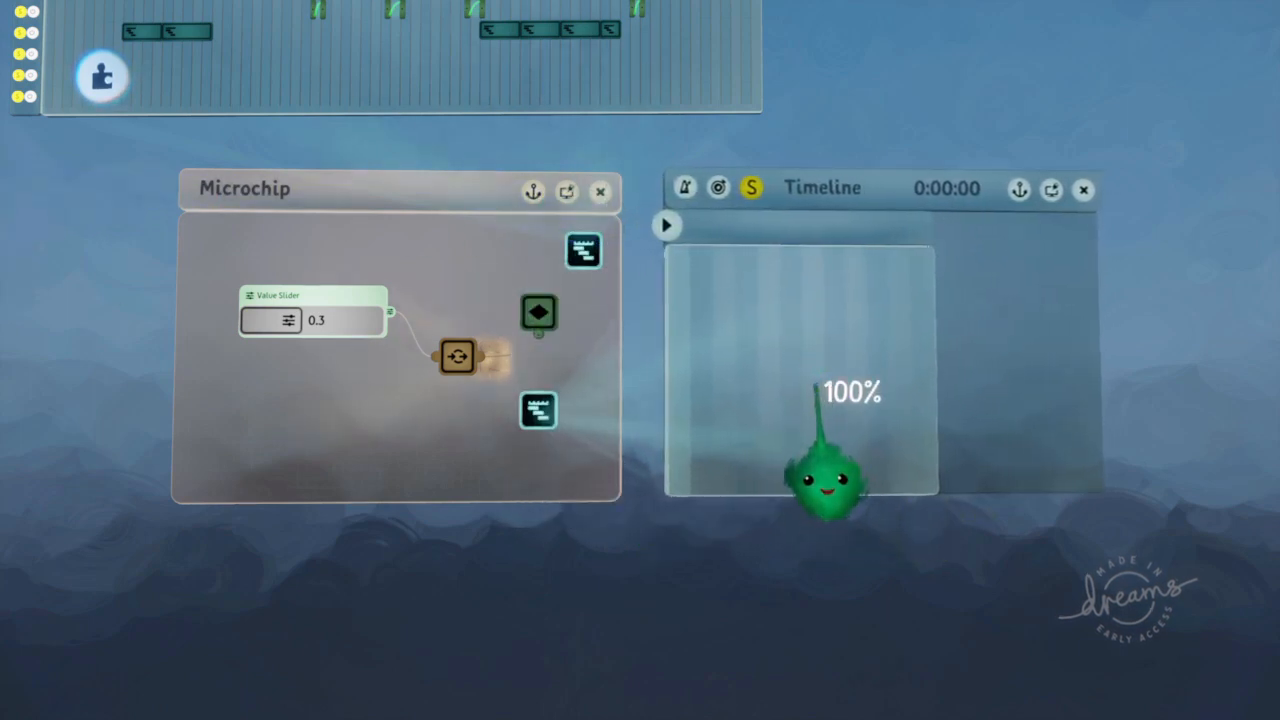
pyautogui.click(666, 225)
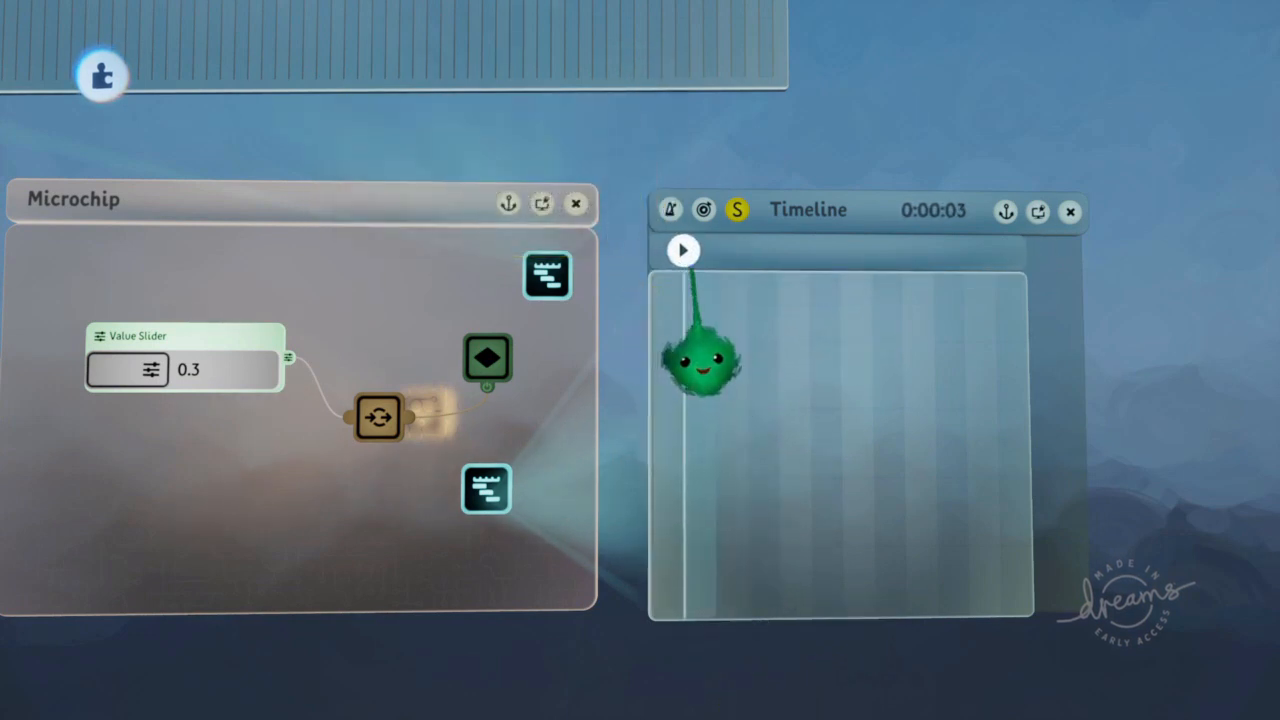
pyautogui.click(683, 250)
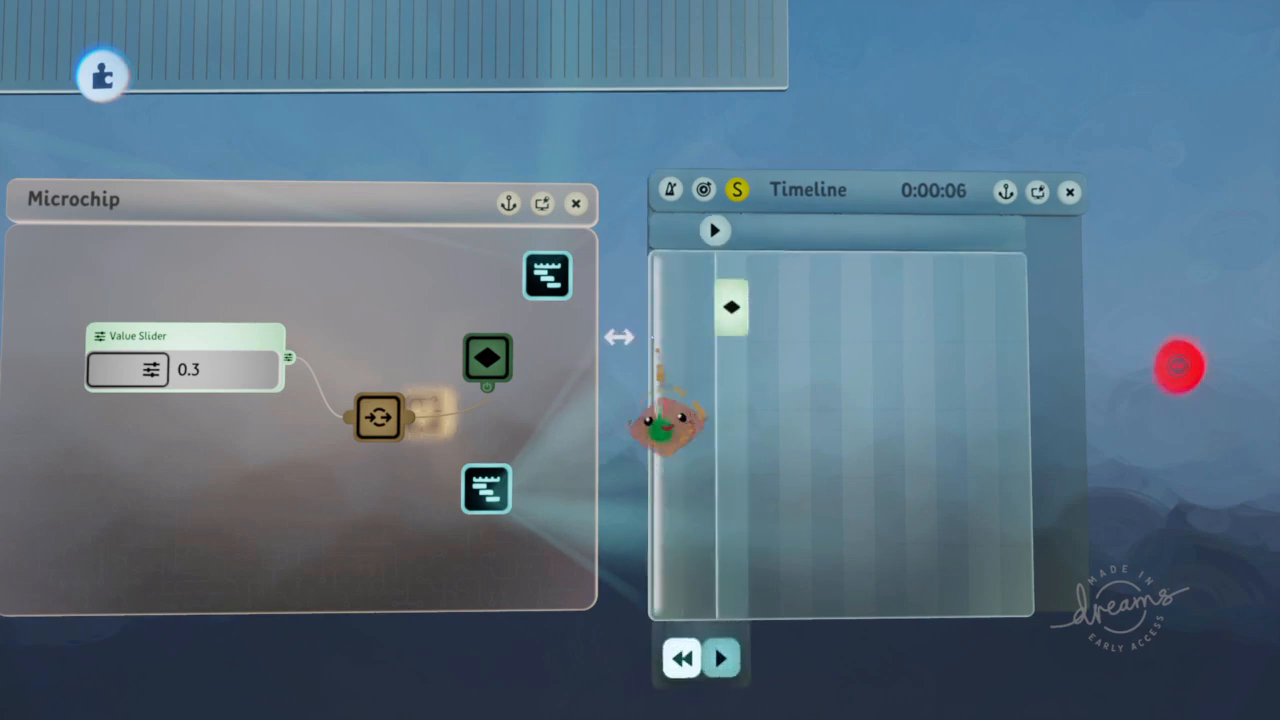
# Tweak the port node, slide the keyframe clip to the timeline's start and move the playhead to 0:00:03.
pyautogui.click(379, 417)
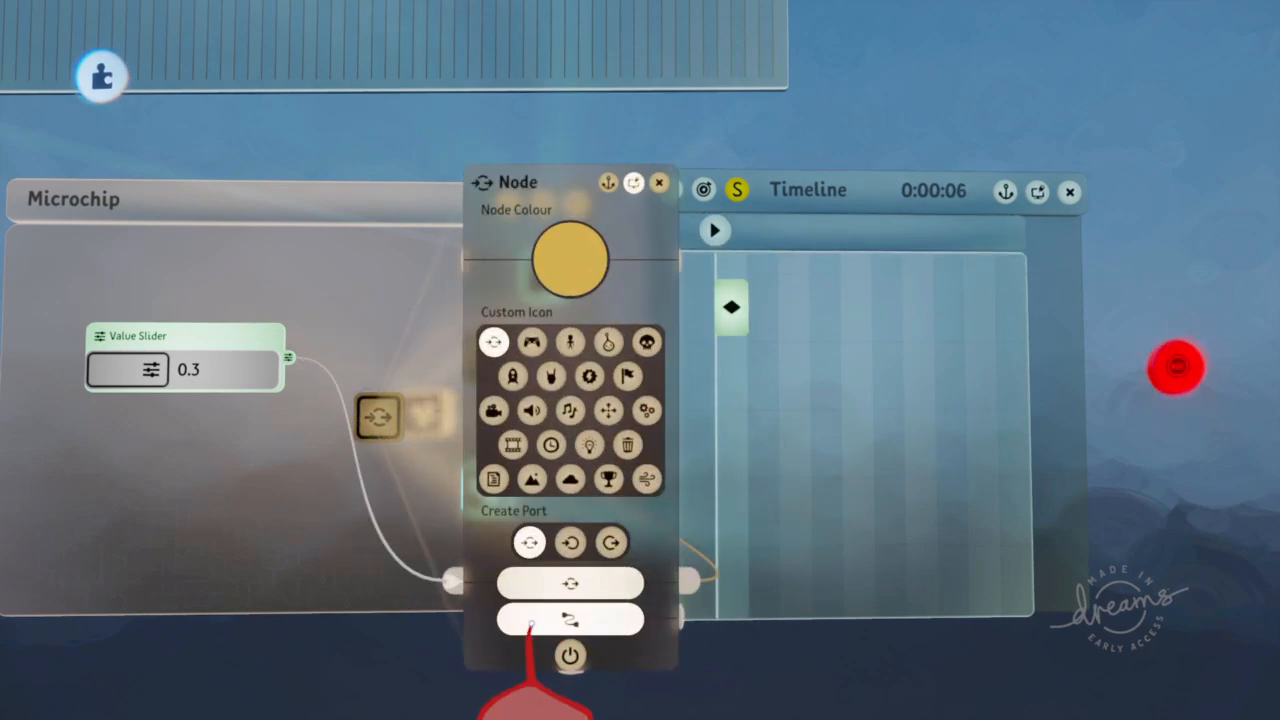
pyautogui.click(659, 182)
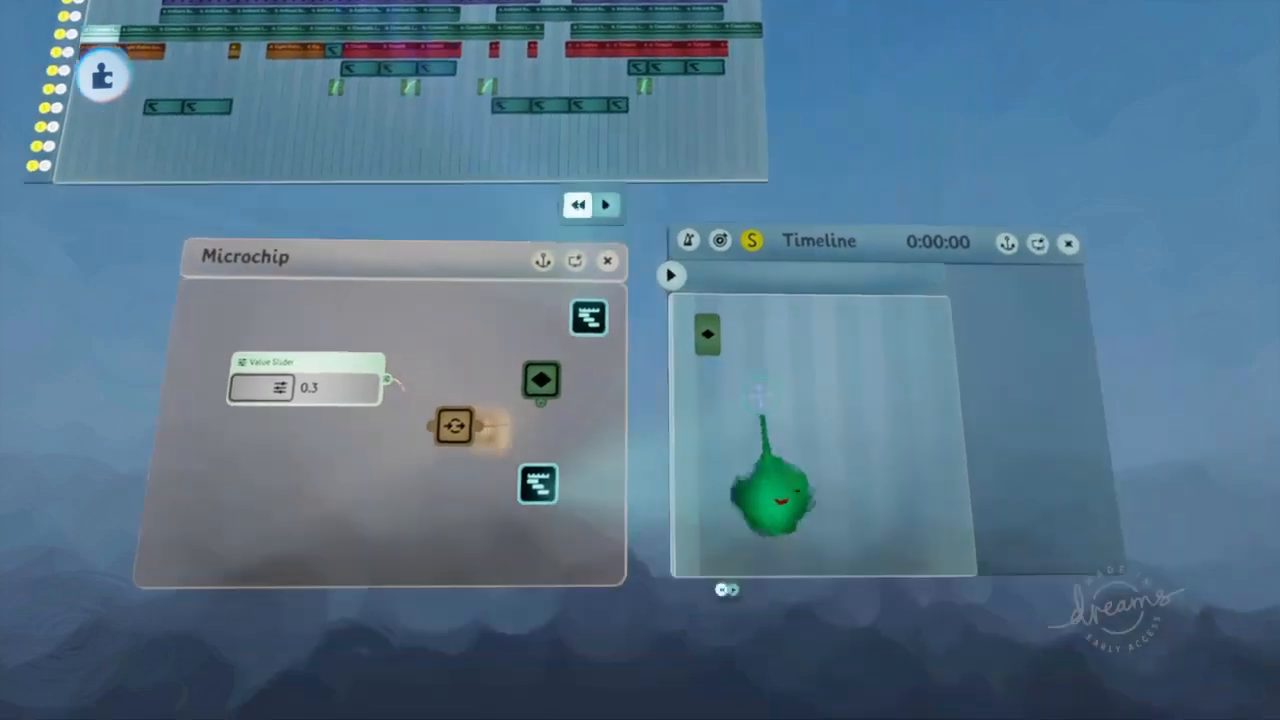
pyautogui.click(671, 275)
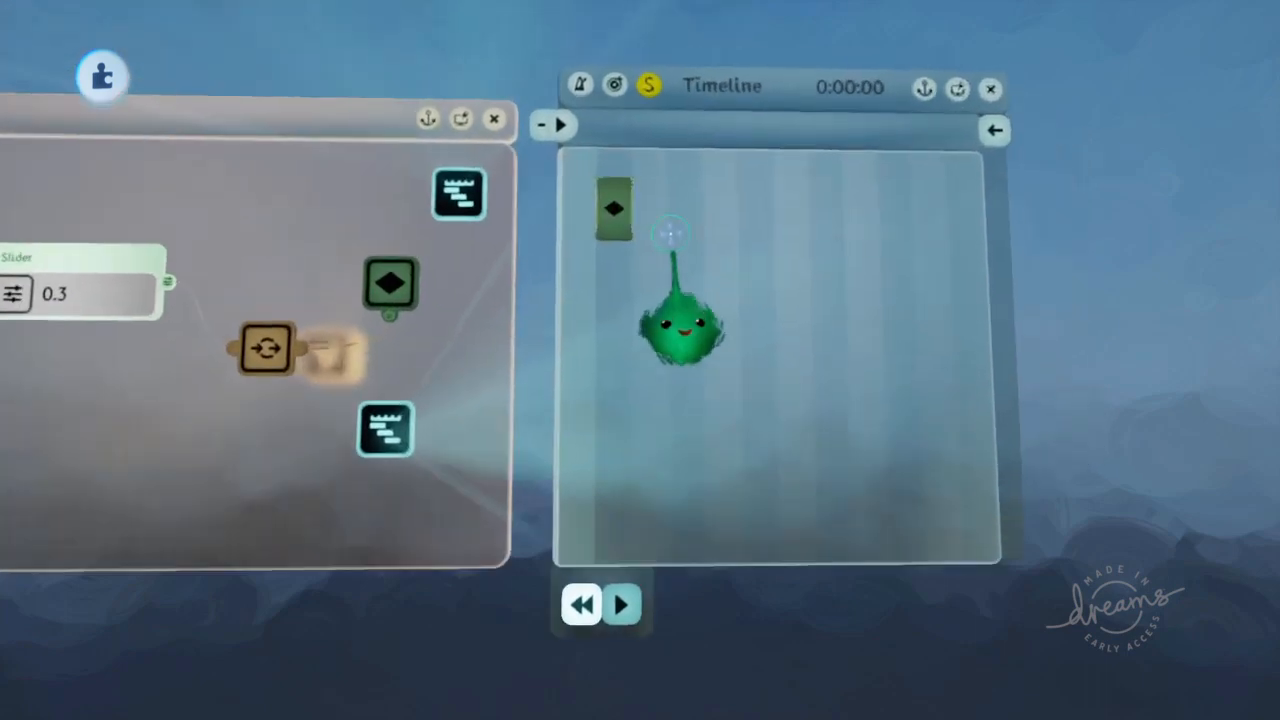
pyautogui.click(622, 605)
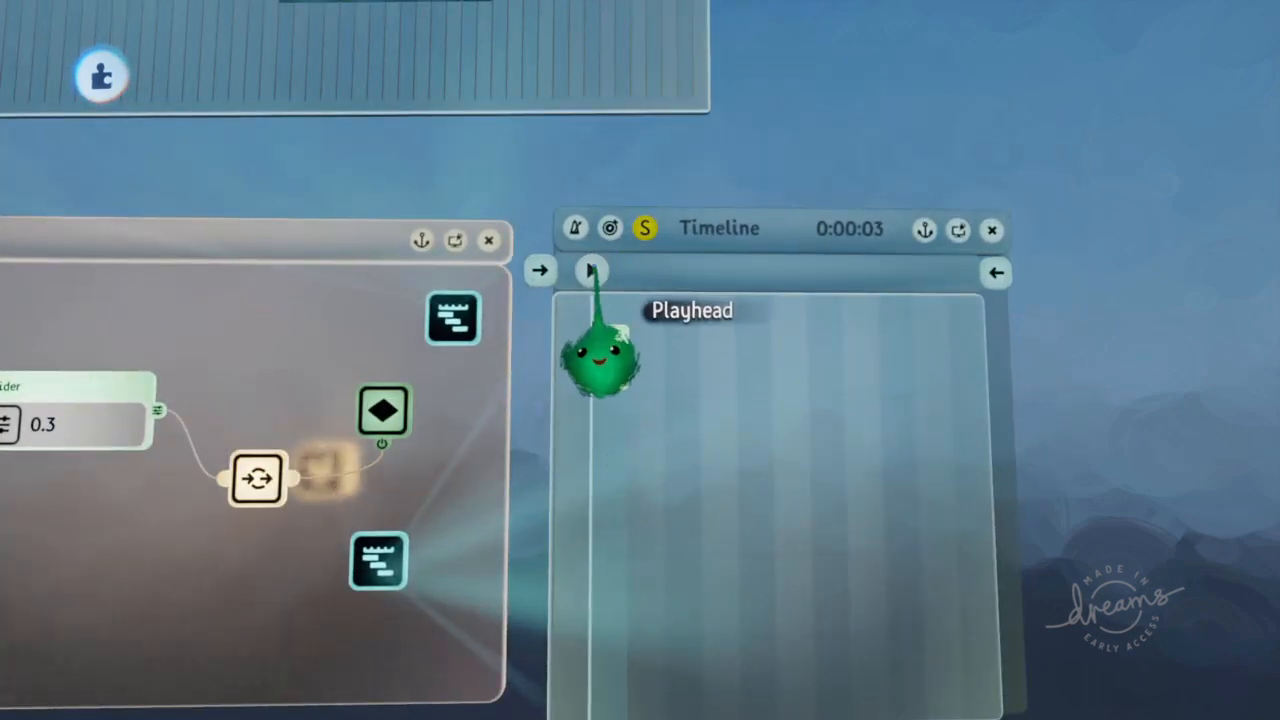
pyautogui.click(590, 270)
pyautogui.write('Mu')
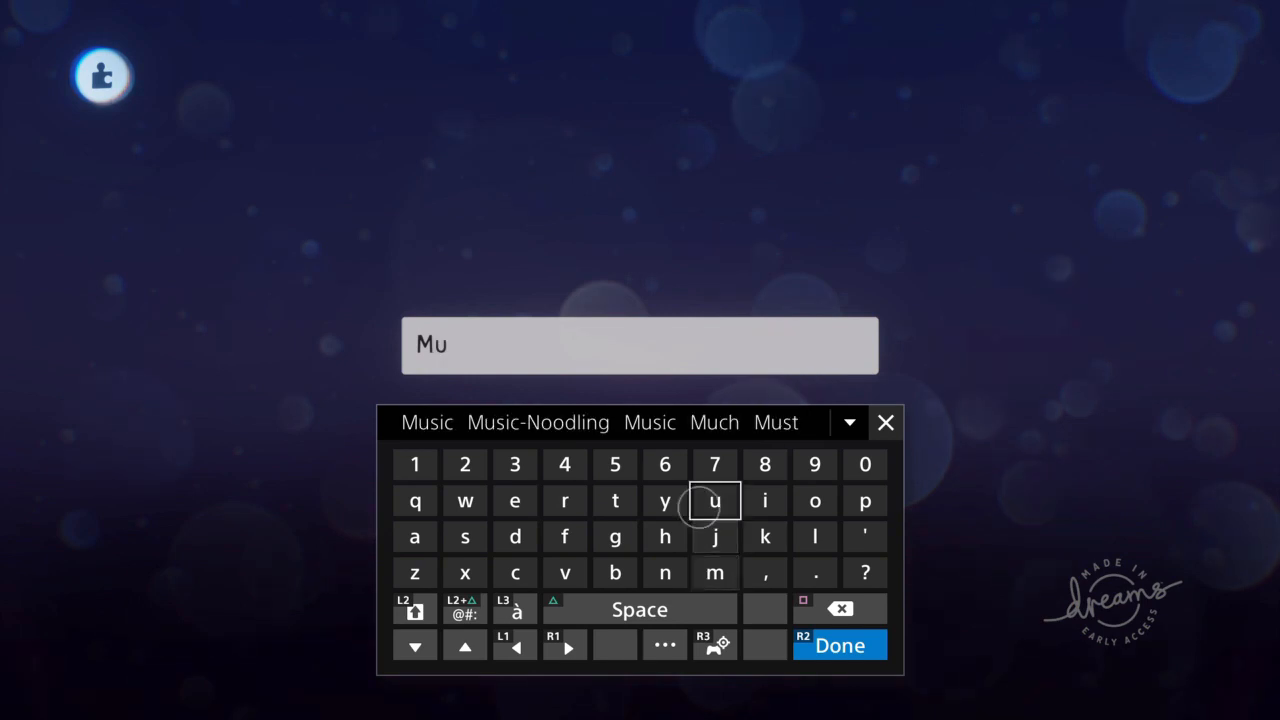
# Enter the name starting with Music on the on-screen keyboard using the suggestions row.
pyautogui.click(427, 421)
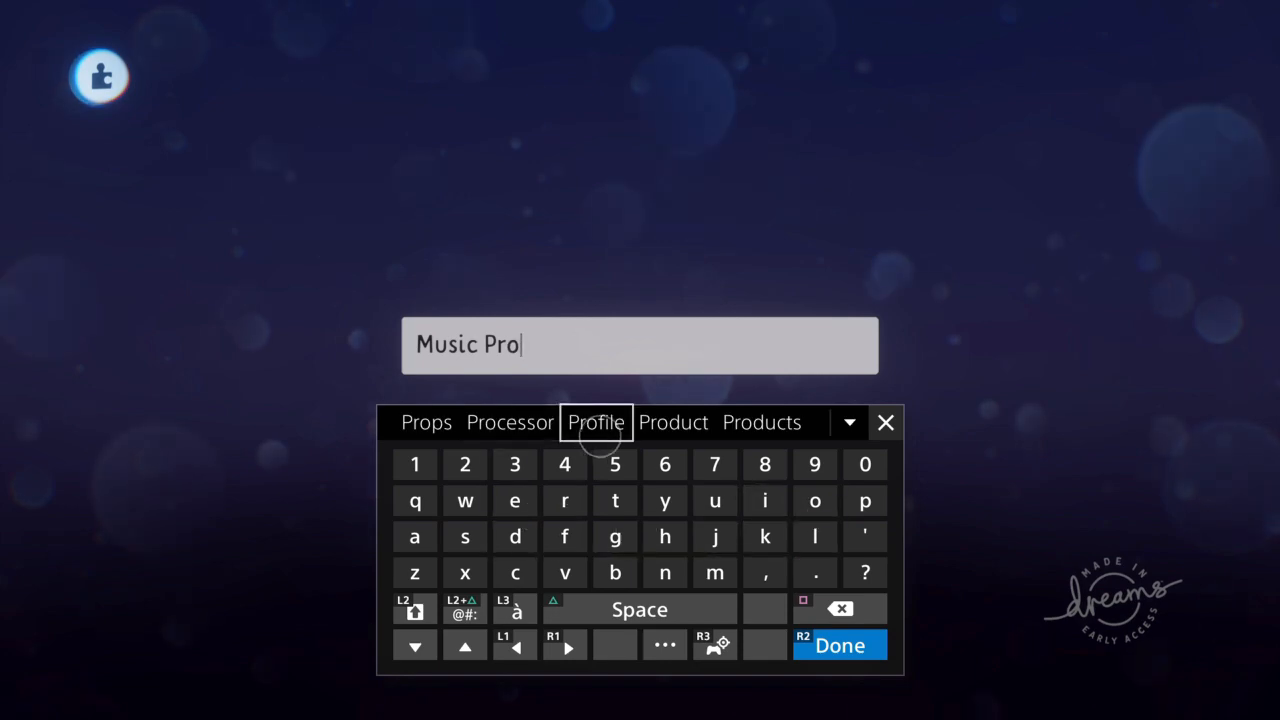
pyautogui.write('gr')
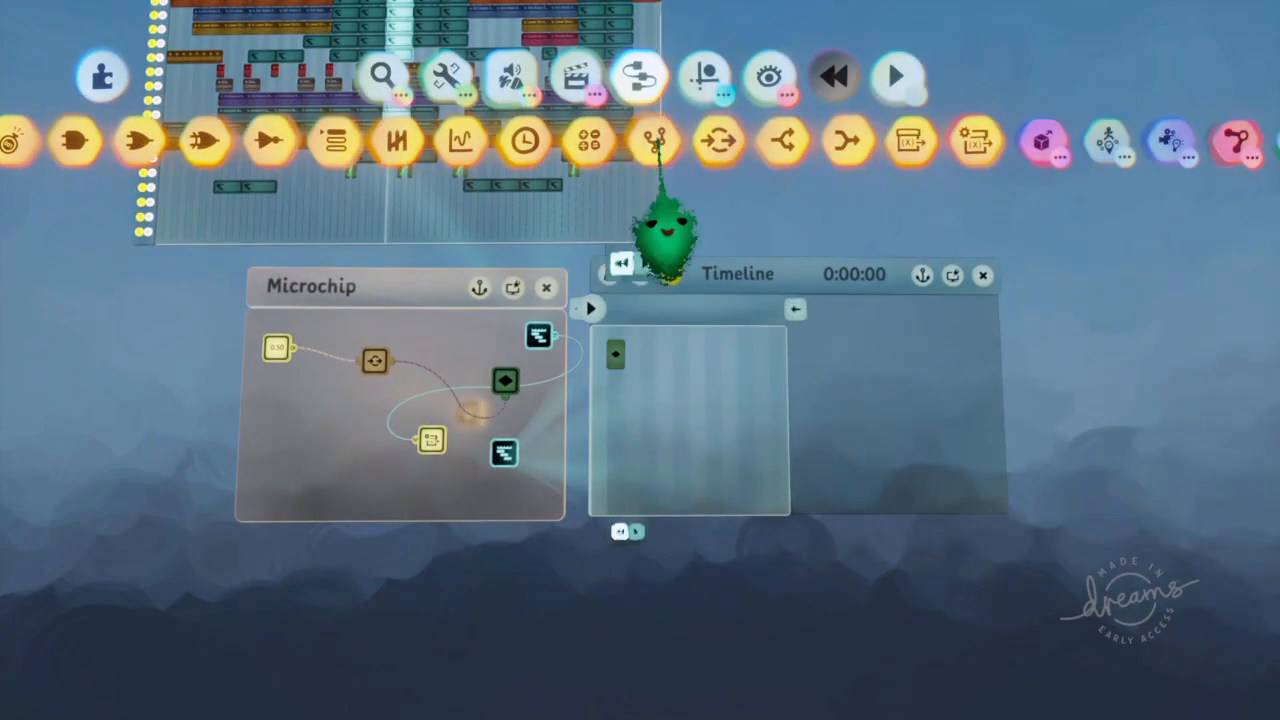
# Add a variable modifier logic gadget and rewind the music timeline back to its start.
pyautogui.click(510, 75)
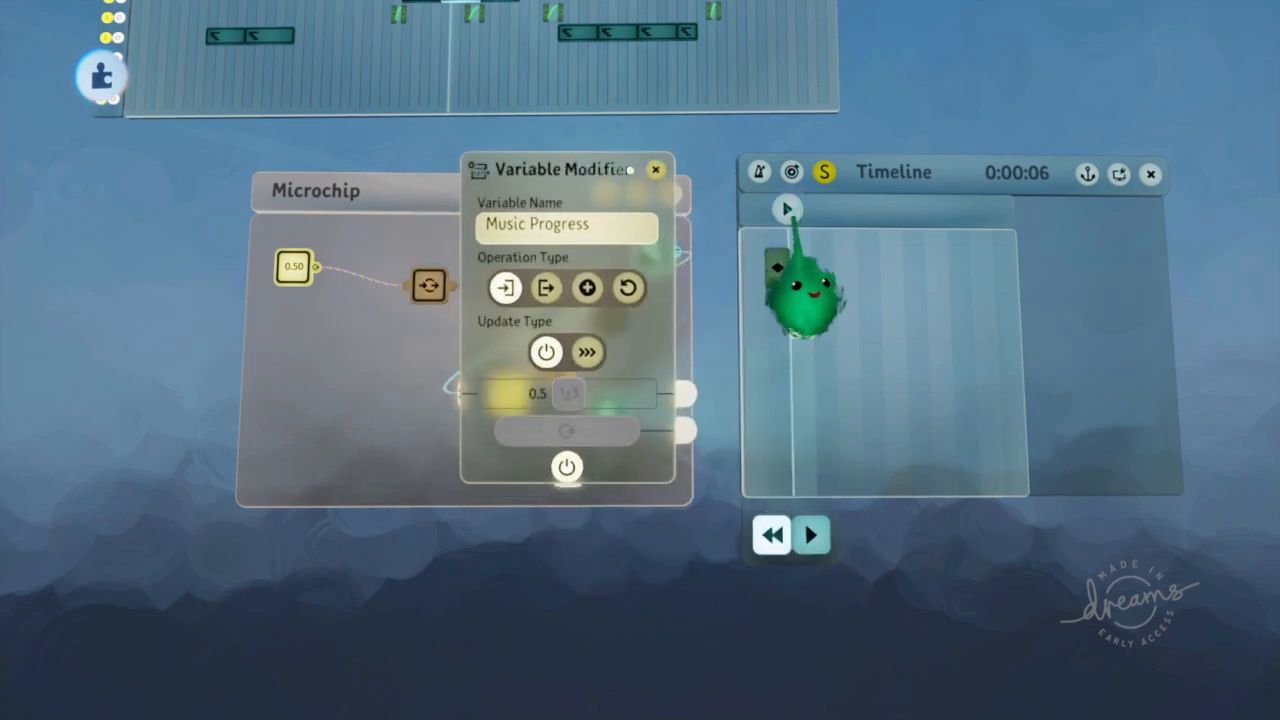
pyautogui.click(771, 535)
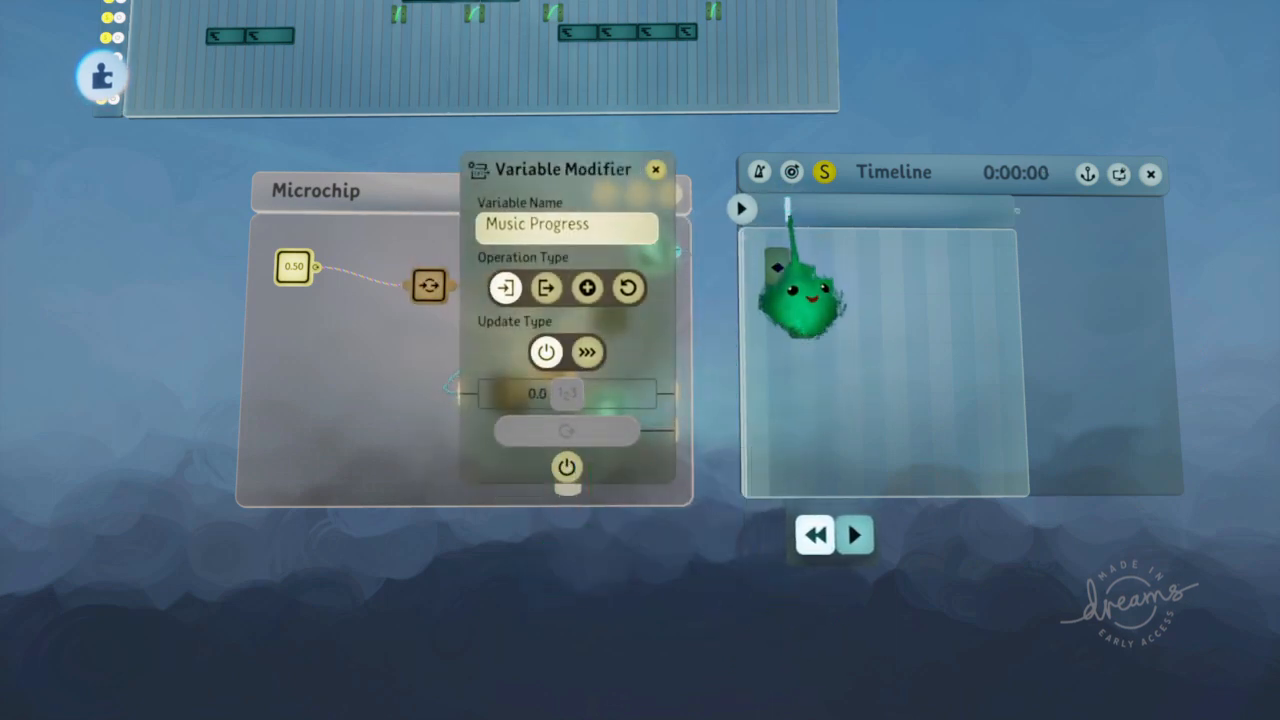
pyautogui.click(855, 535)
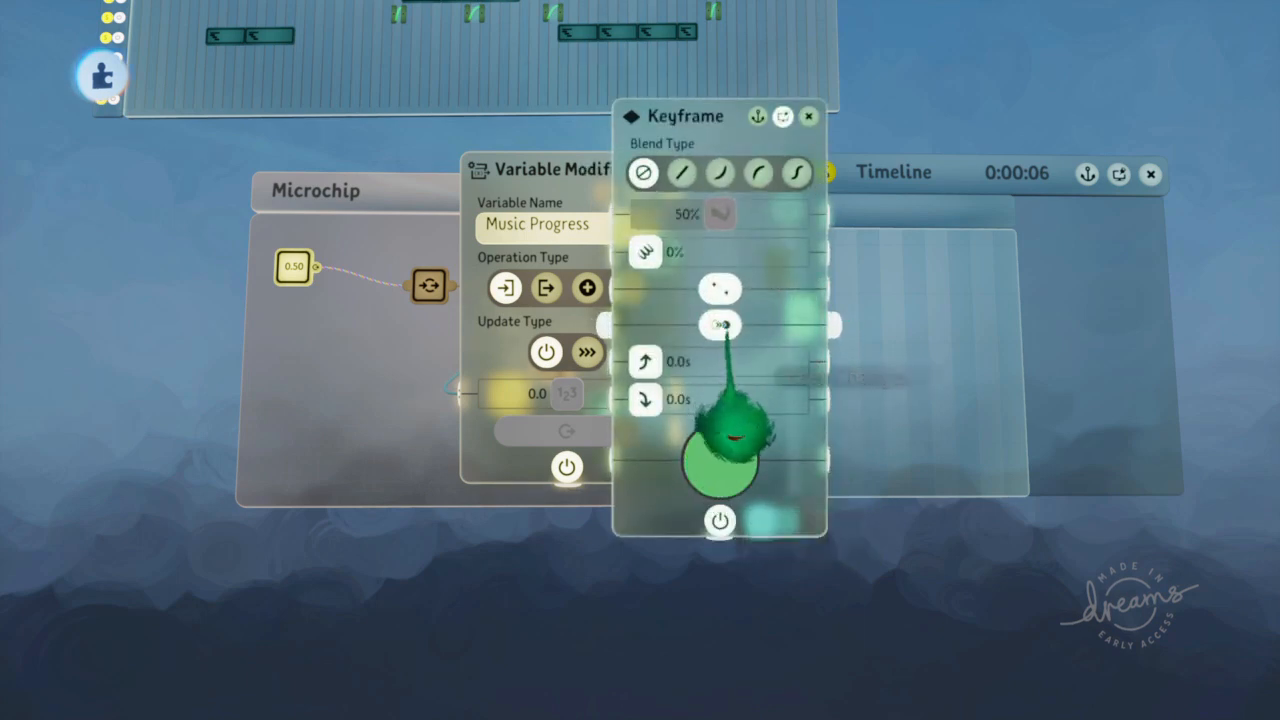
pyautogui.click(808, 116)
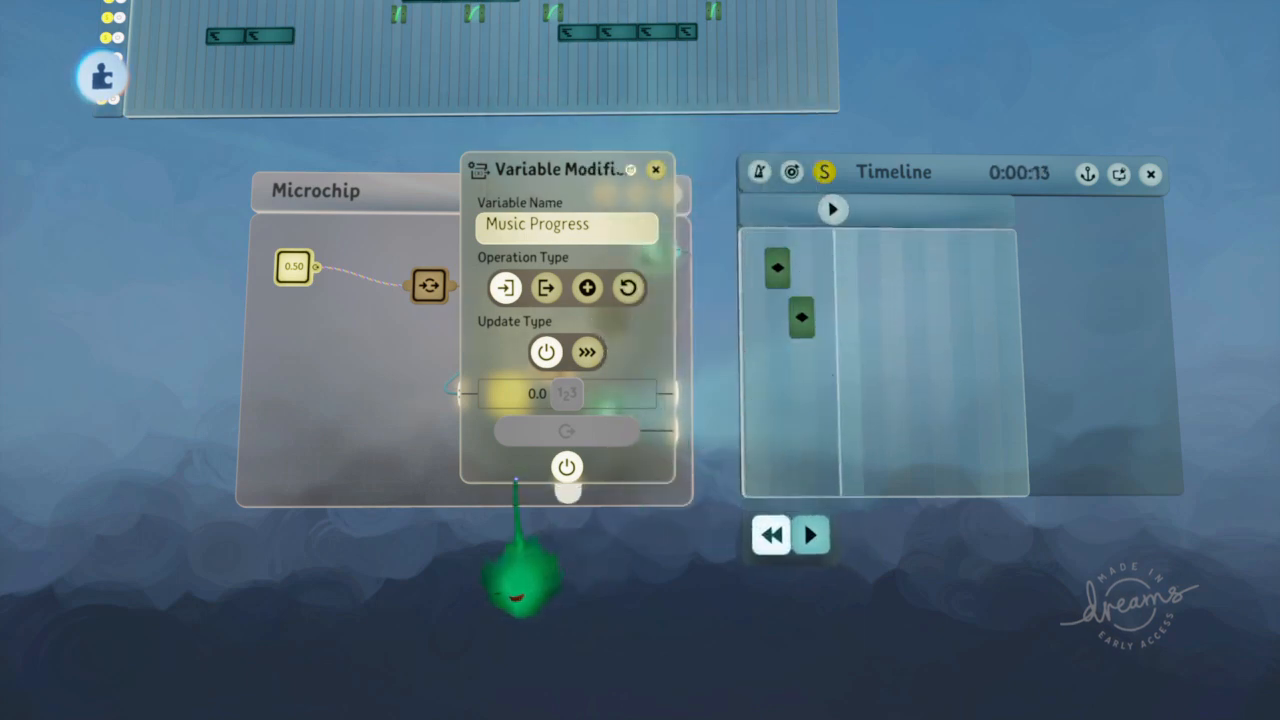
pyautogui.click(771, 535)
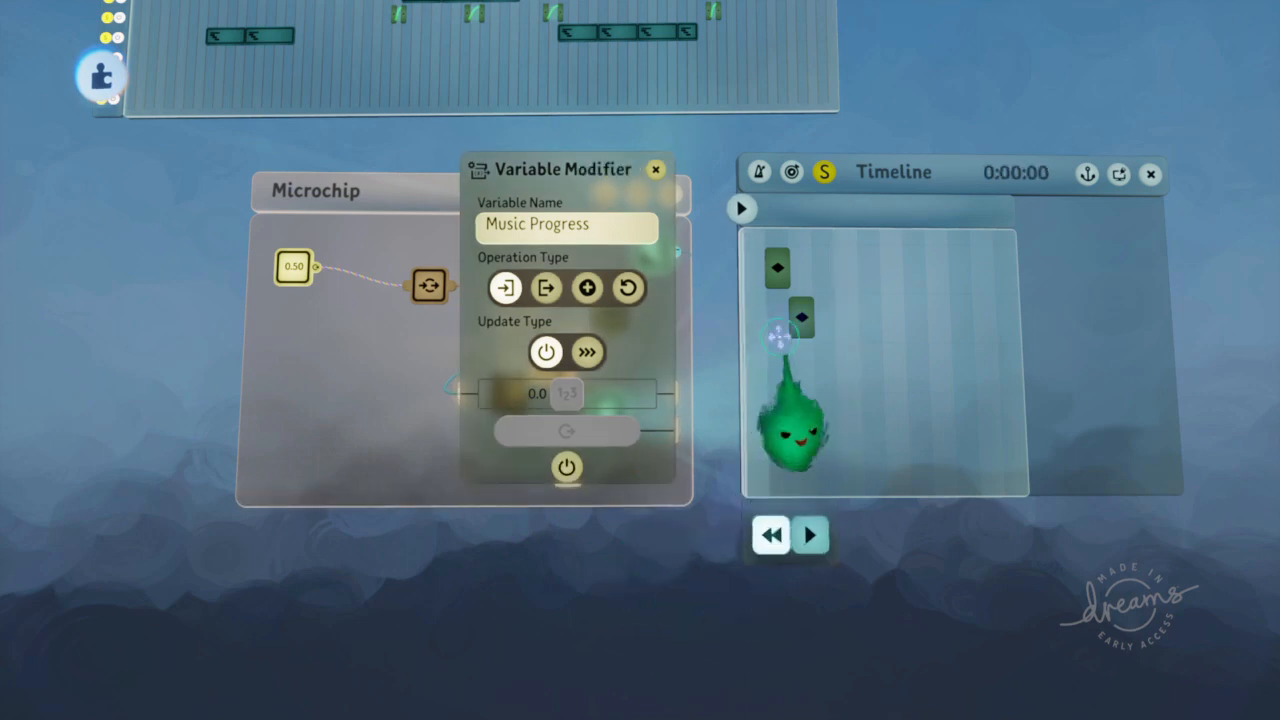
pyautogui.click(810, 535)
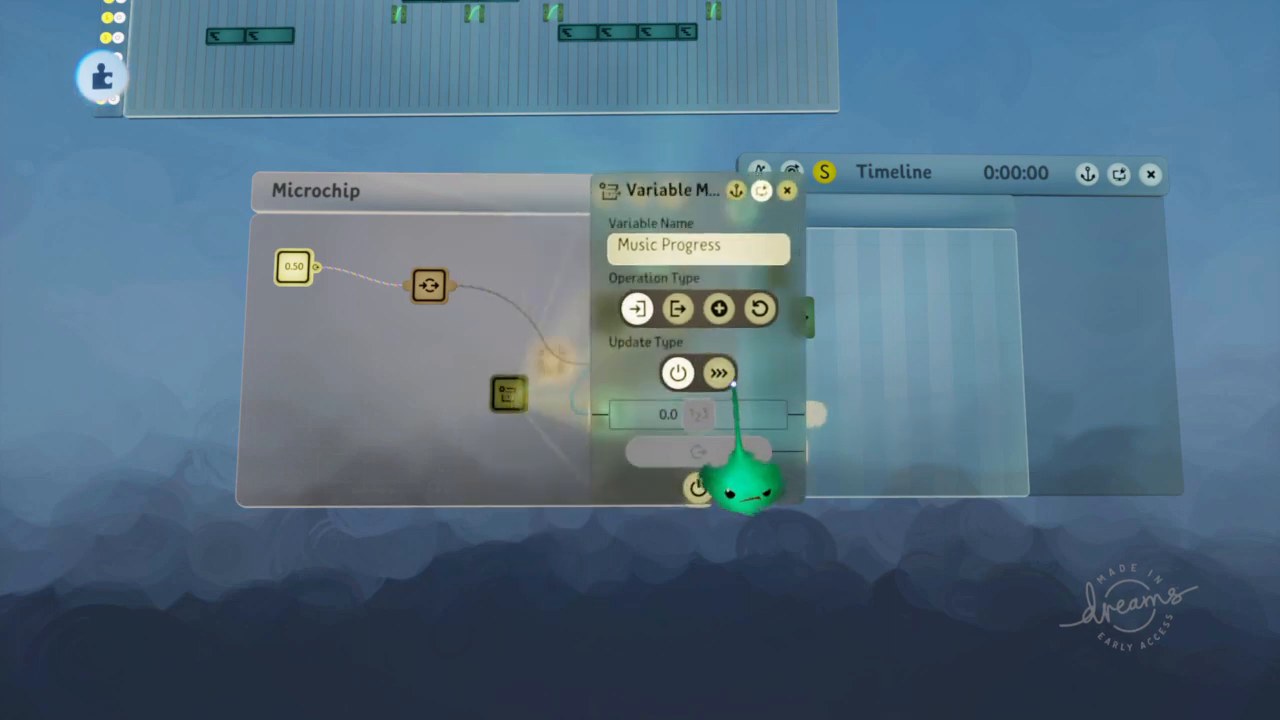
pyautogui.moveTo(718, 372)
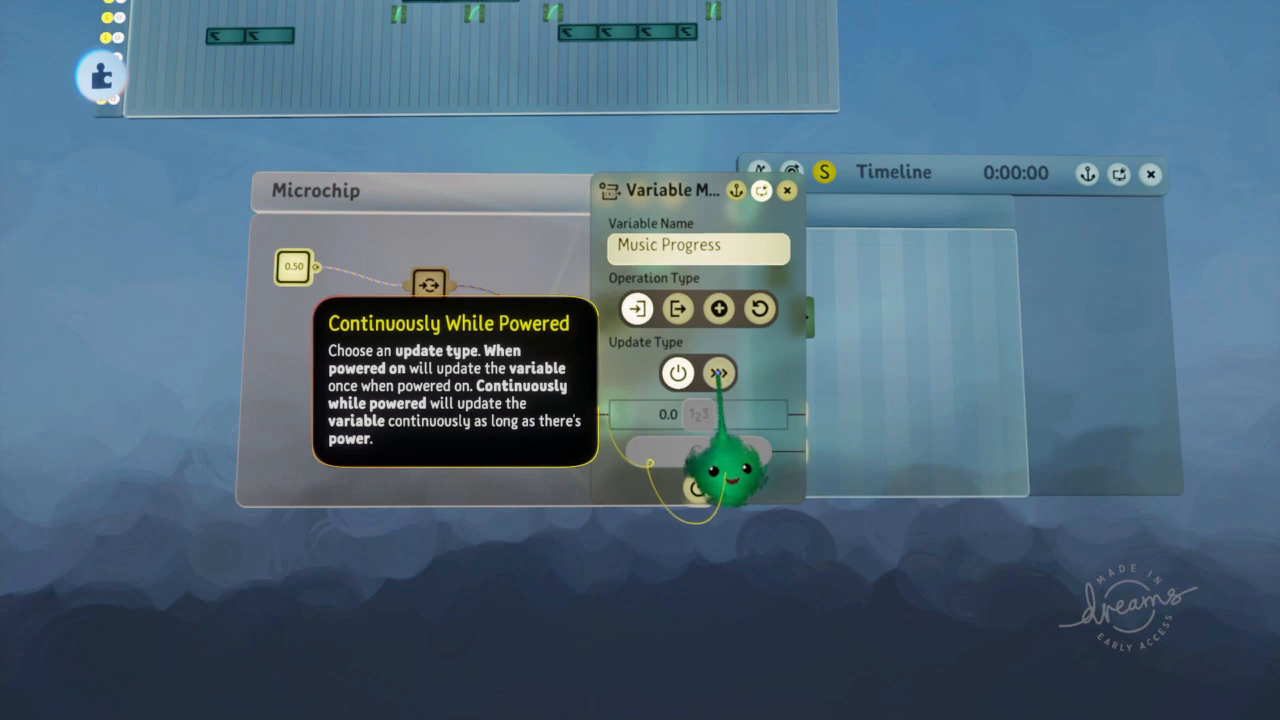
# Set the Music Progress variable modifier's Update Type to Continuously While Powered and wire it in.
pyautogui.click(787, 191)
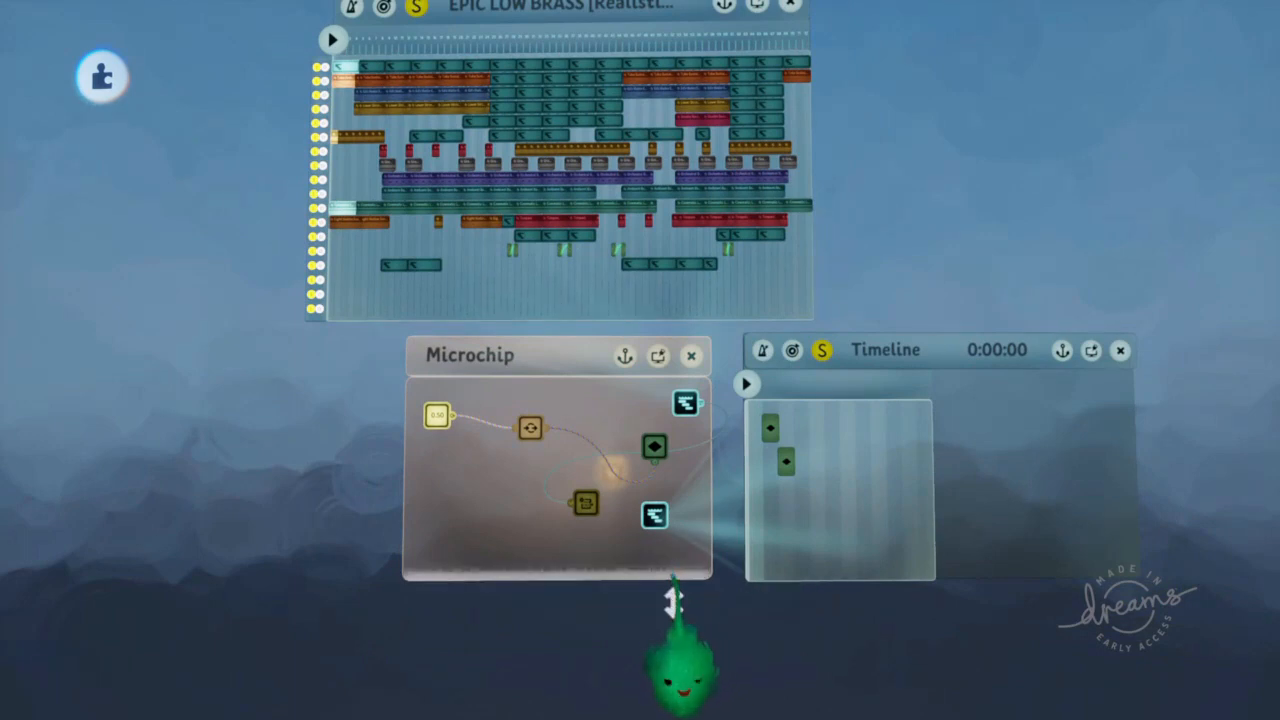
pyautogui.click(746, 383)
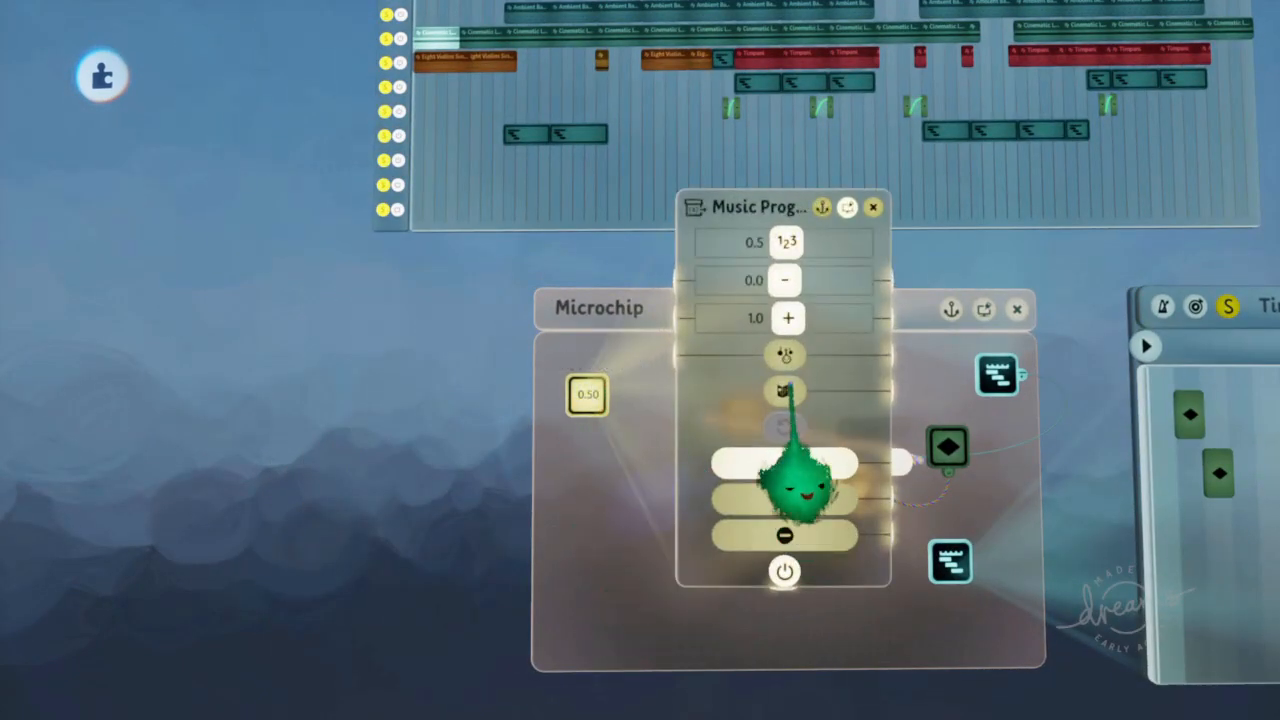
pyautogui.click(873, 207)
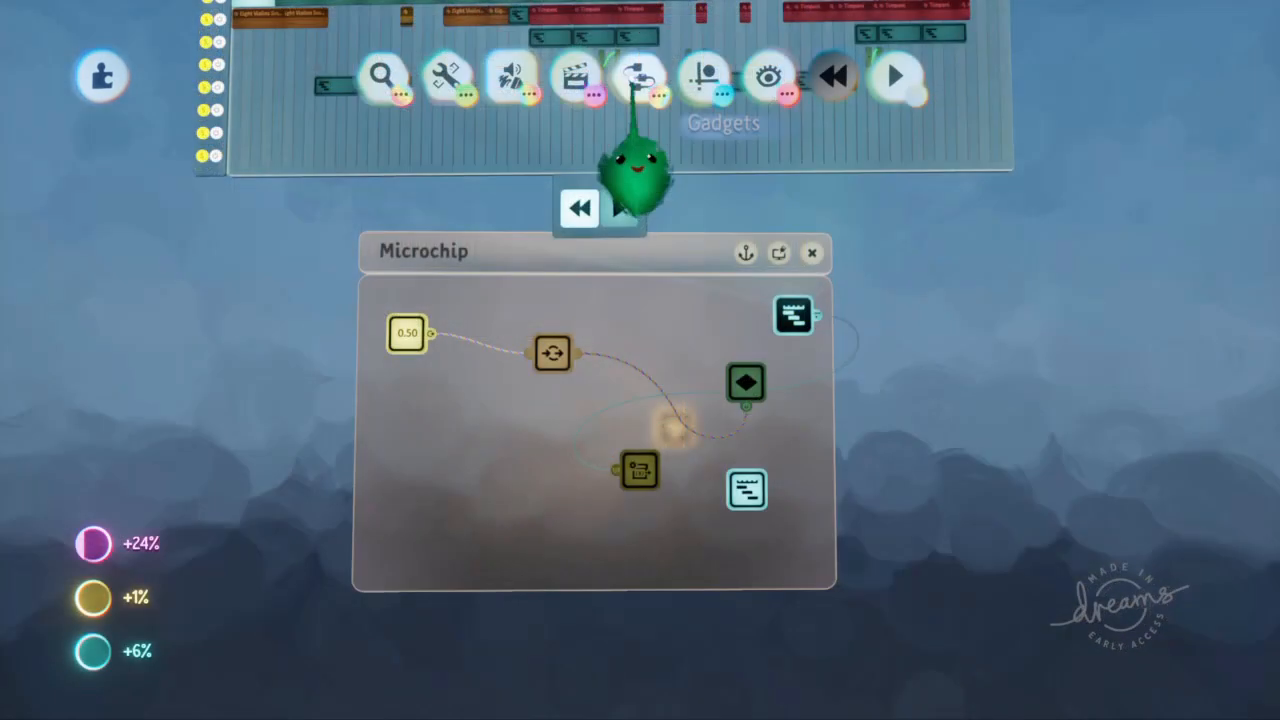
# Add a controller sensor and two doorways to the microchip, showing the sensor's second output page.
pyautogui.click(641, 75)
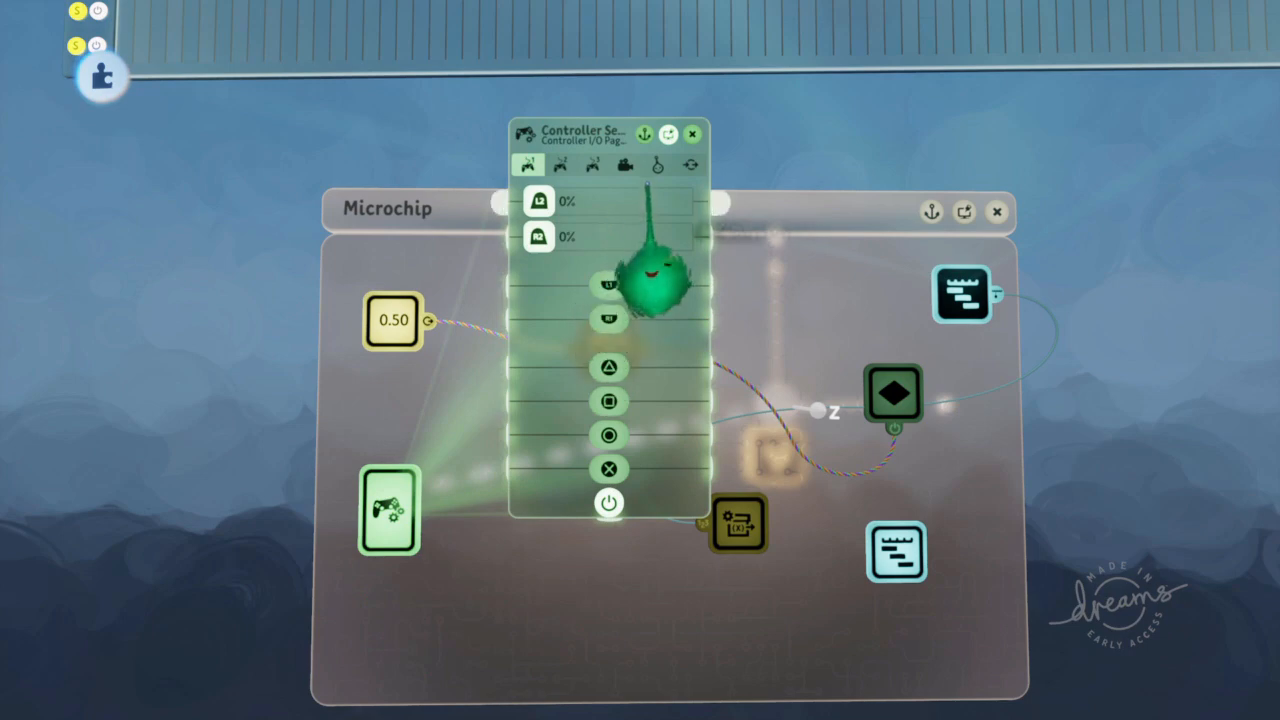
pyautogui.click(657, 165)
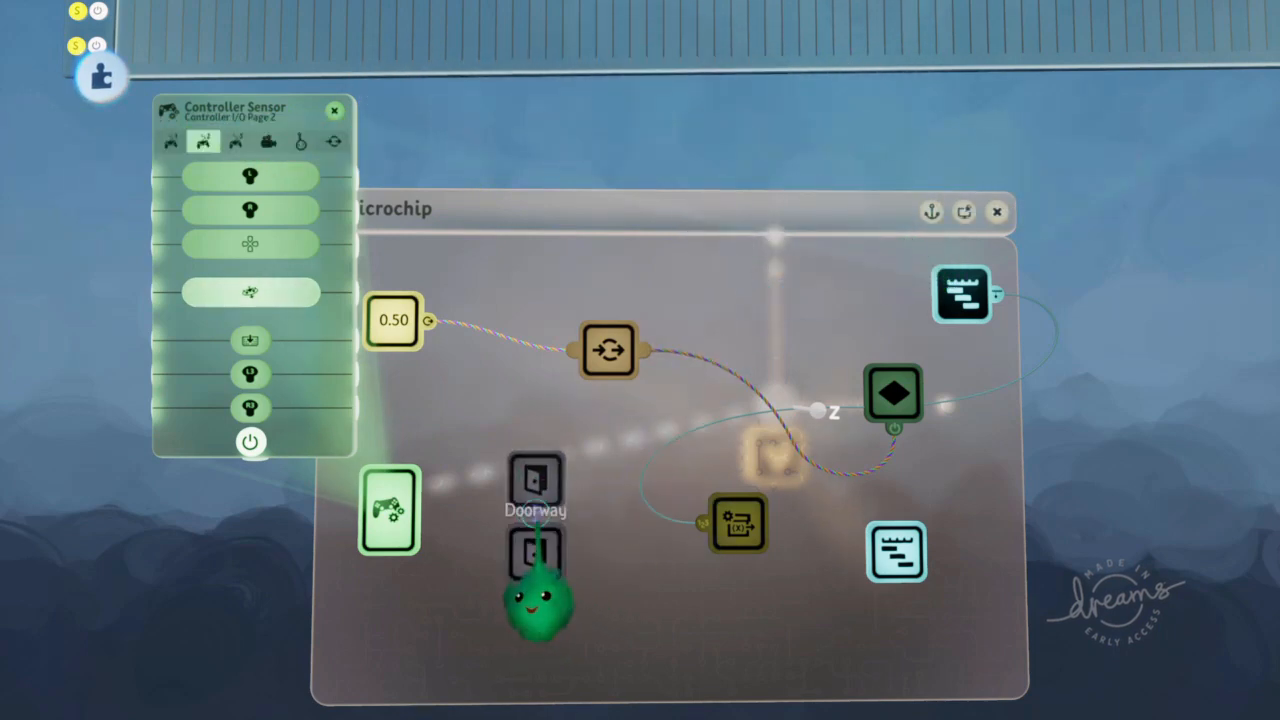
pyautogui.click(535, 485)
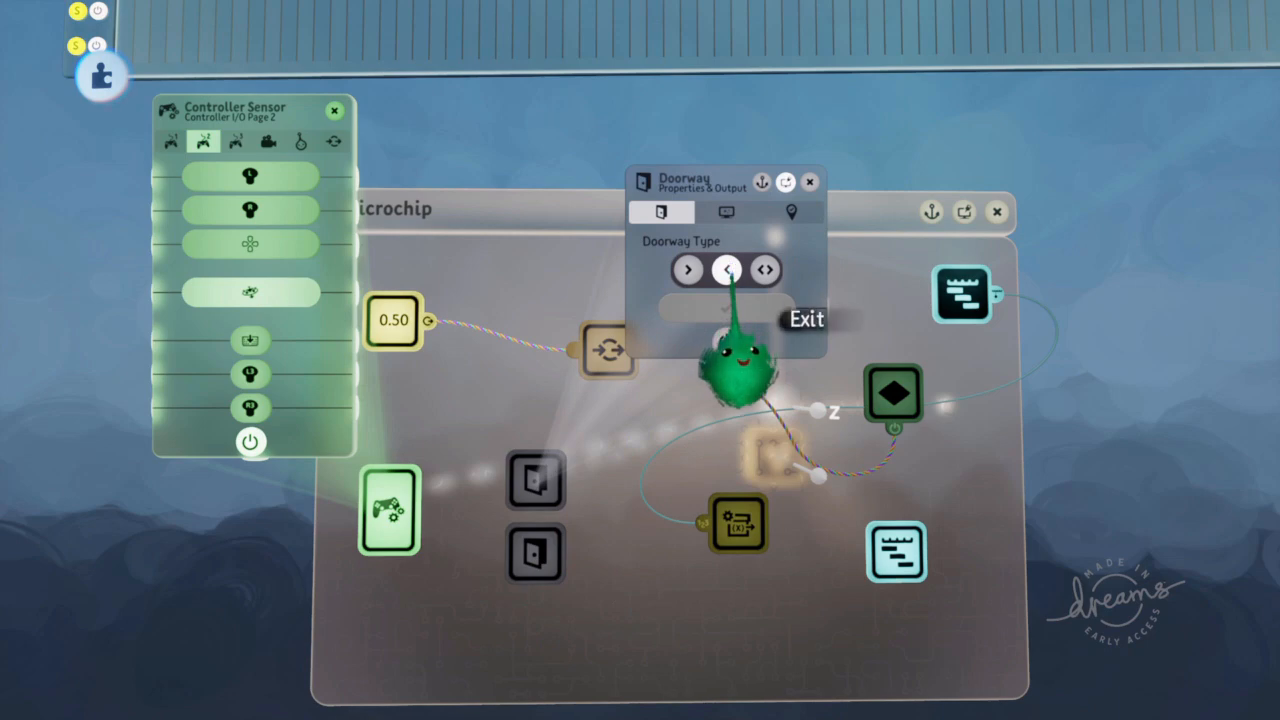
# Set one doorway's type to Exit and power it from the sensor's touchpad output.
pyautogui.click(688, 270)
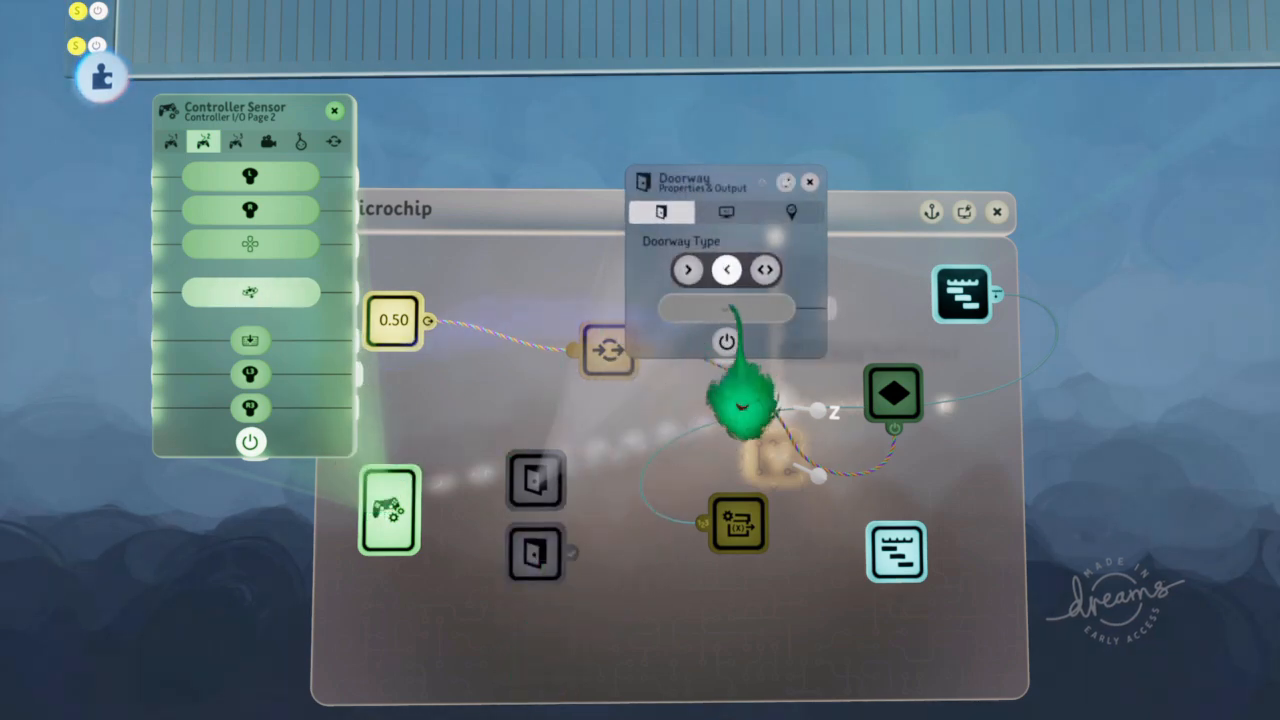
pyautogui.click(809, 181)
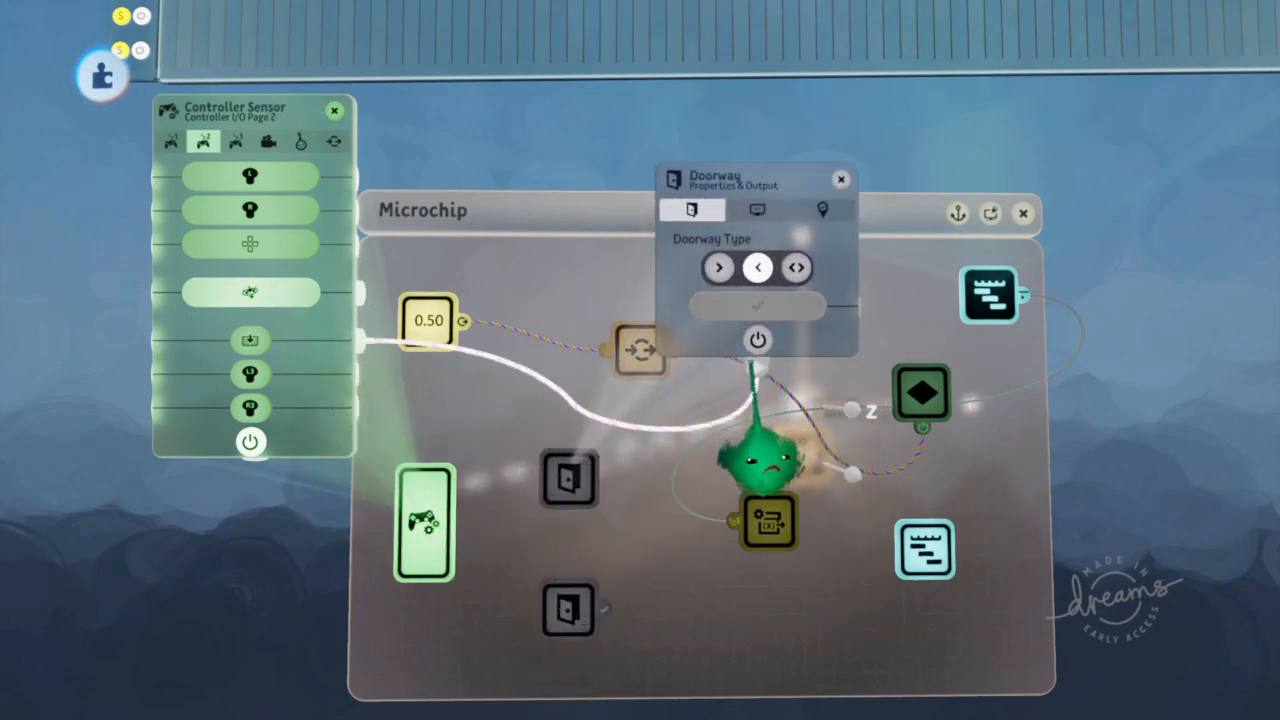
pyautogui.click(841, 179)
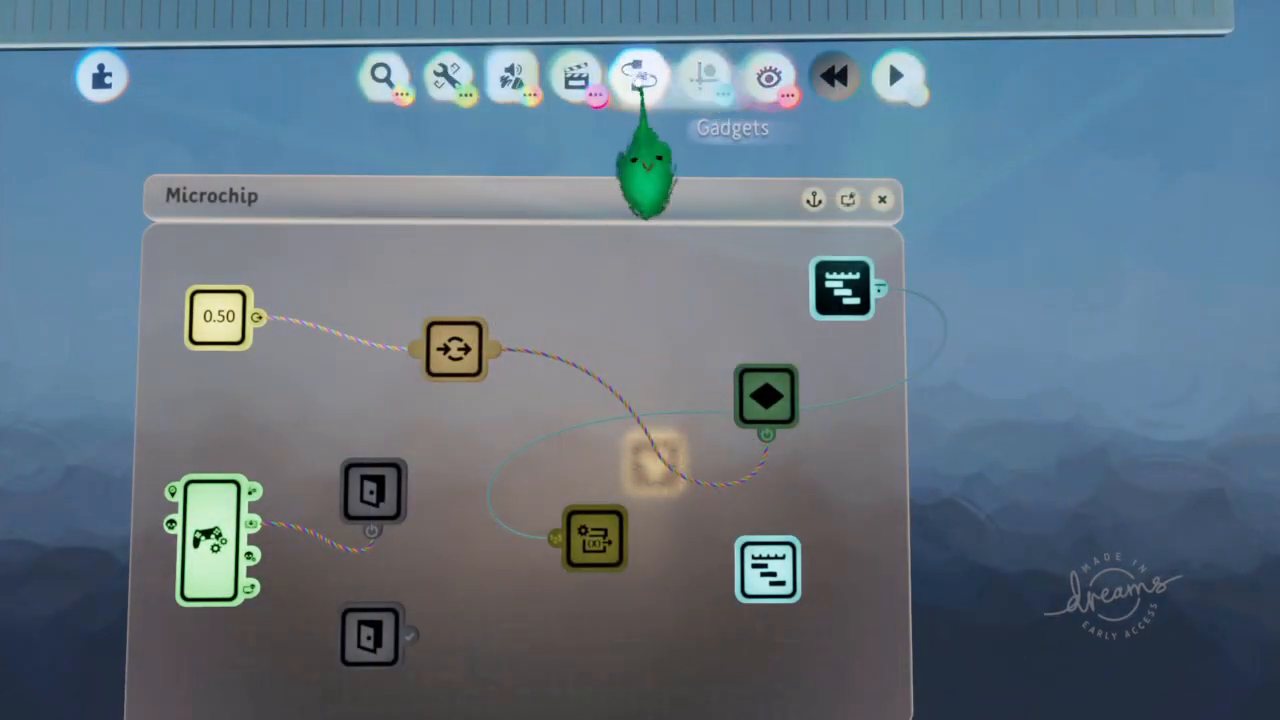
# Add a number display gadget and feed the music timeline's output into it.
pyautogui.click(639, 75)
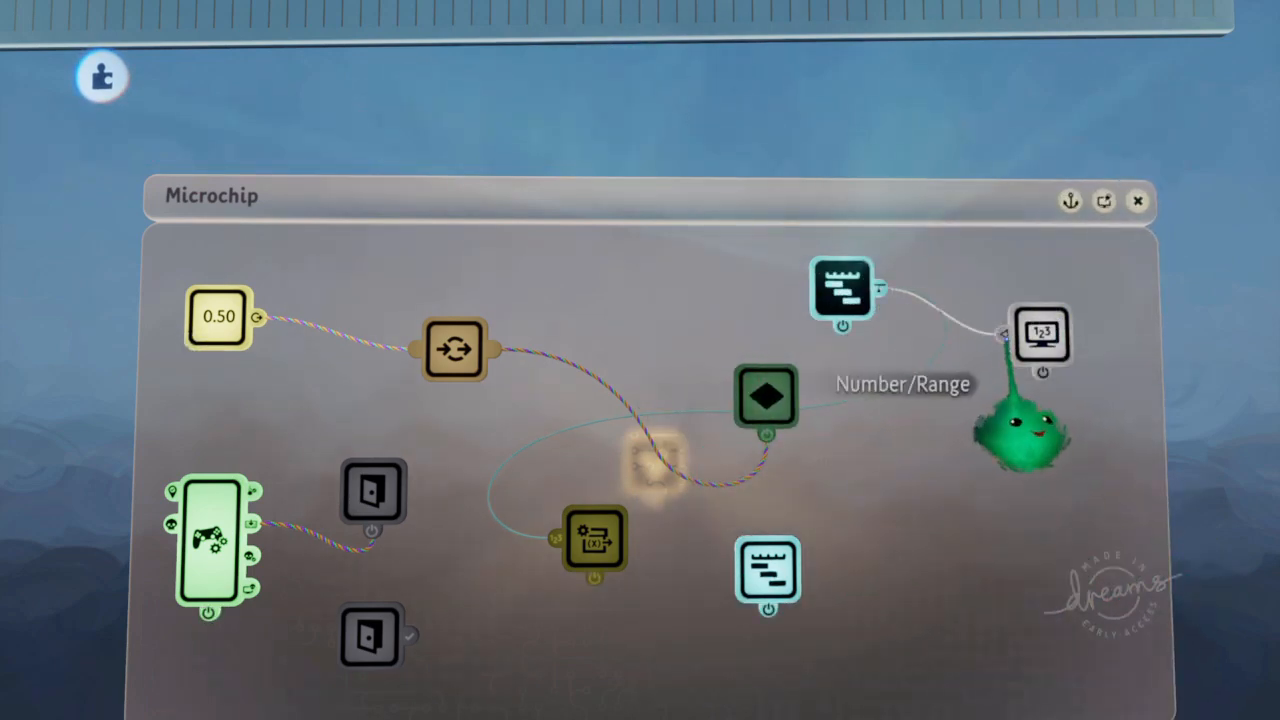
pyautogui.click(1043, 335)
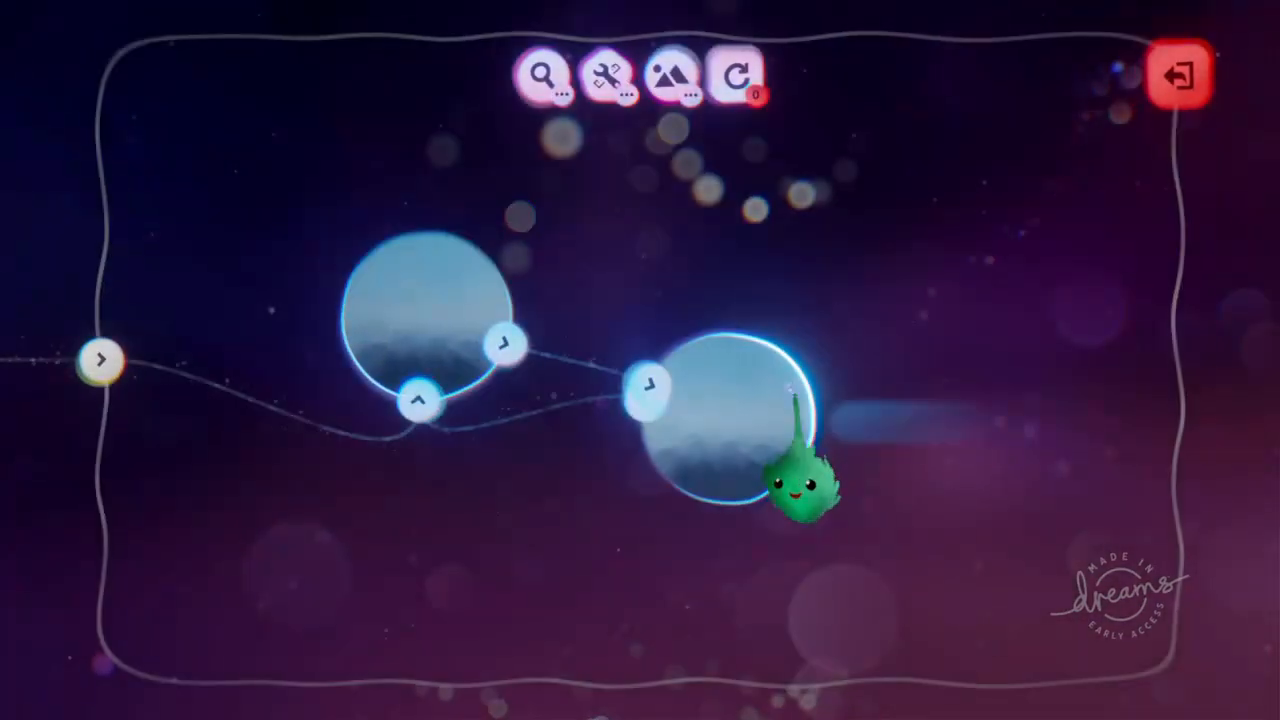
# Leave editing via Exit Edit Mode, returning to the My Creation dream page.
pyautogui.click(1181, 74)
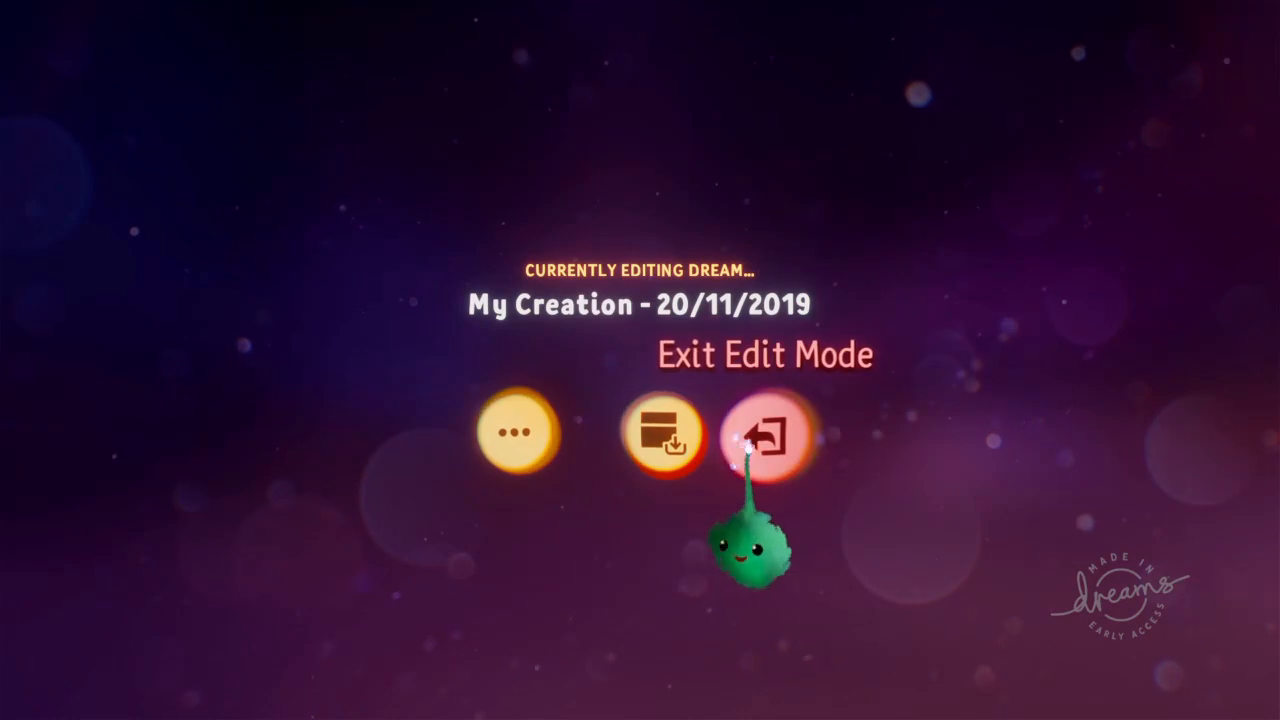
pyautogui.click(765, 435)
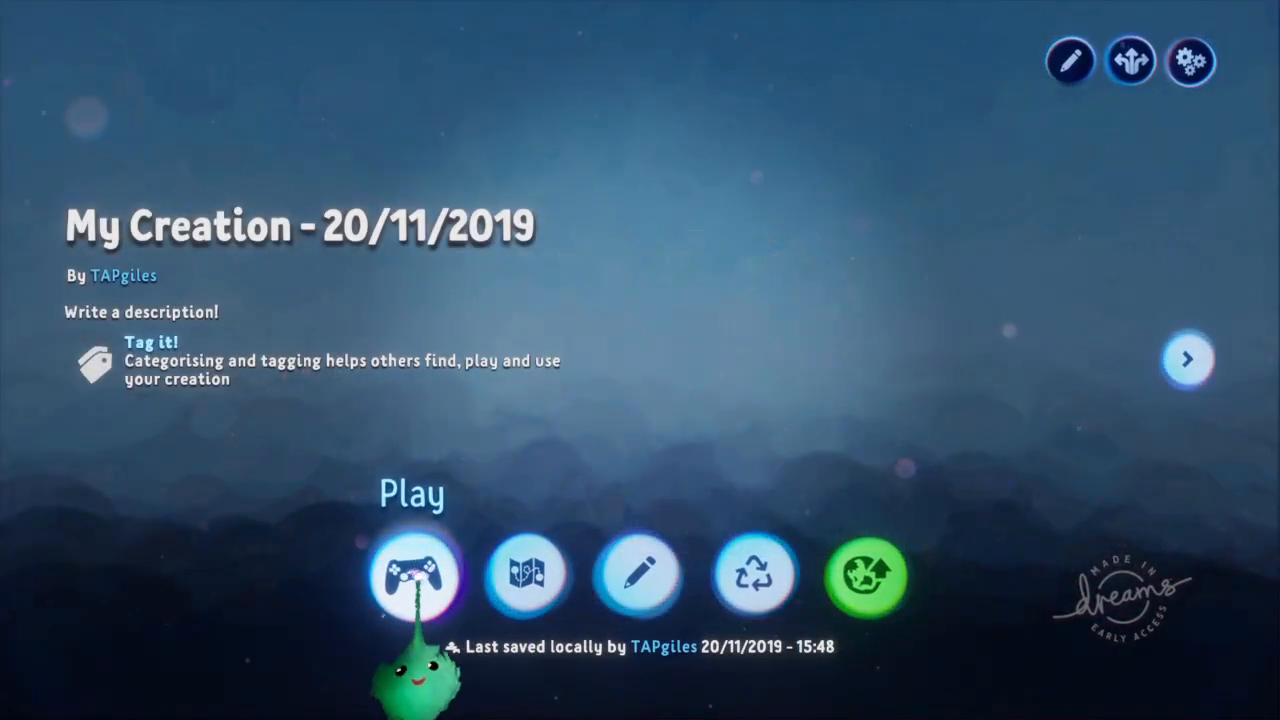
# Play the dream, return to editing and show the brass music track's Volume & Channel settings.
pyautogui.click(413, 573)
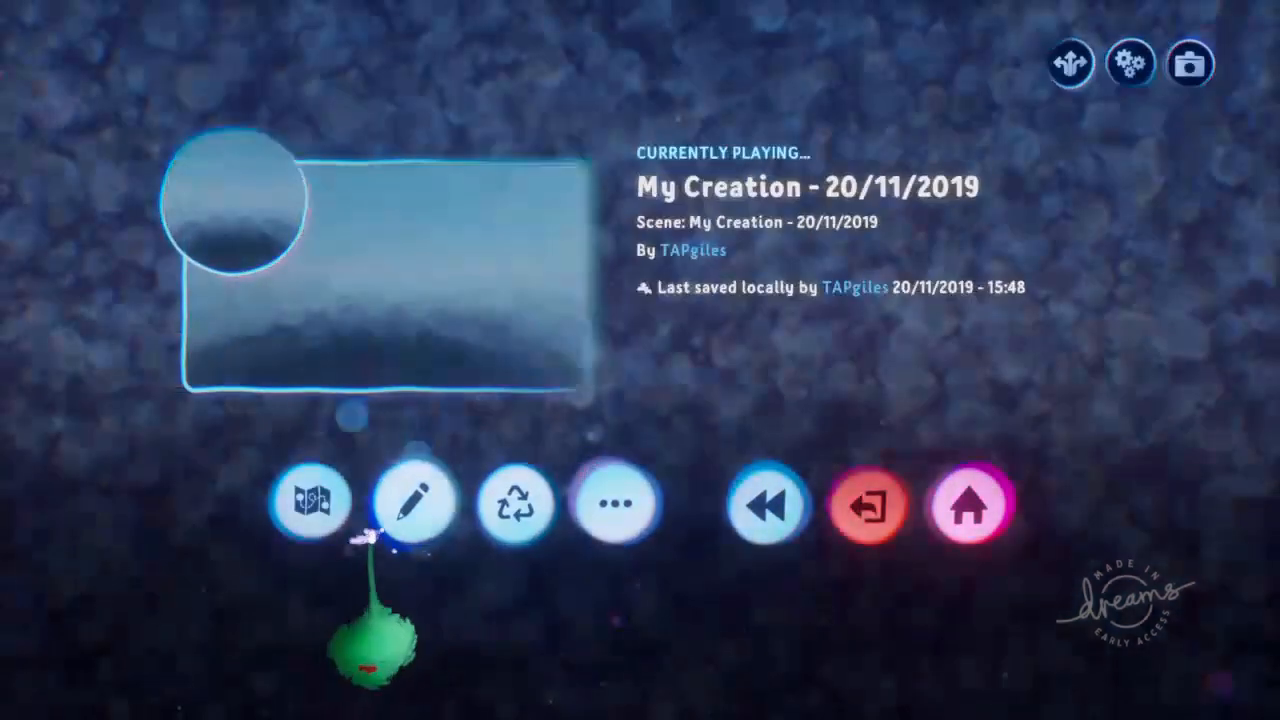
pyautogui.click(407, 503)
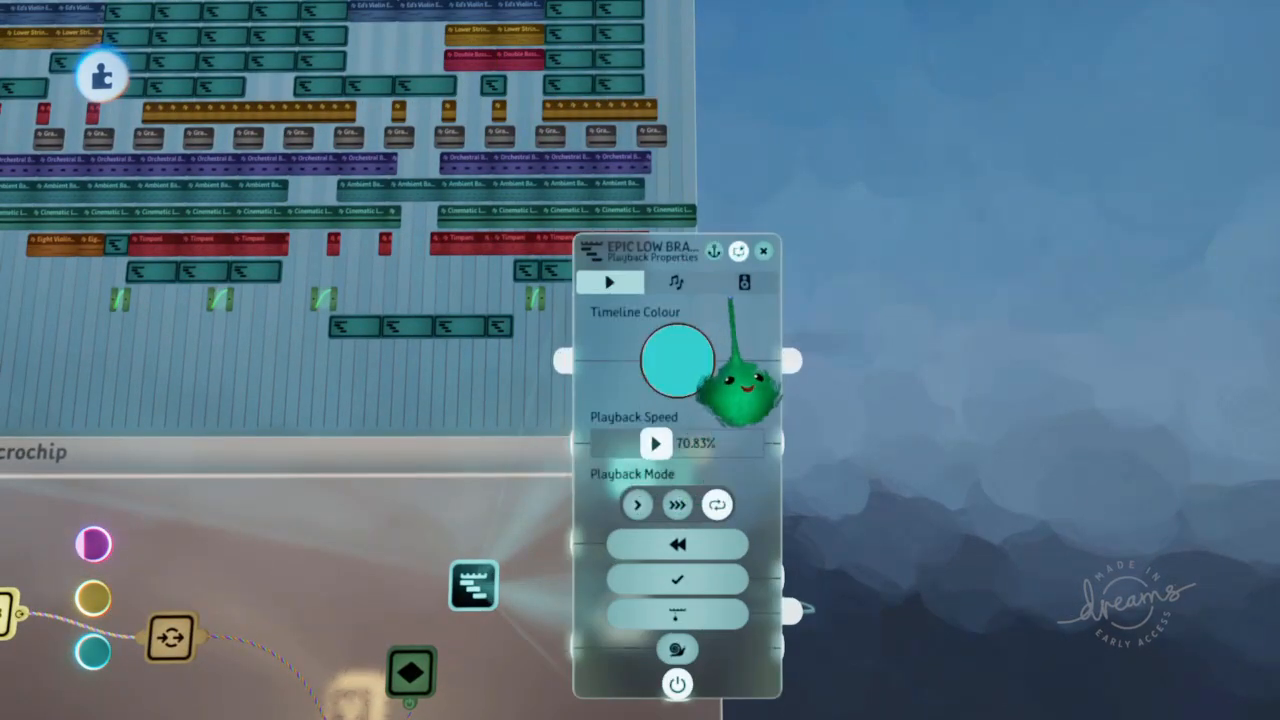
pyautogui.click(744, 282)
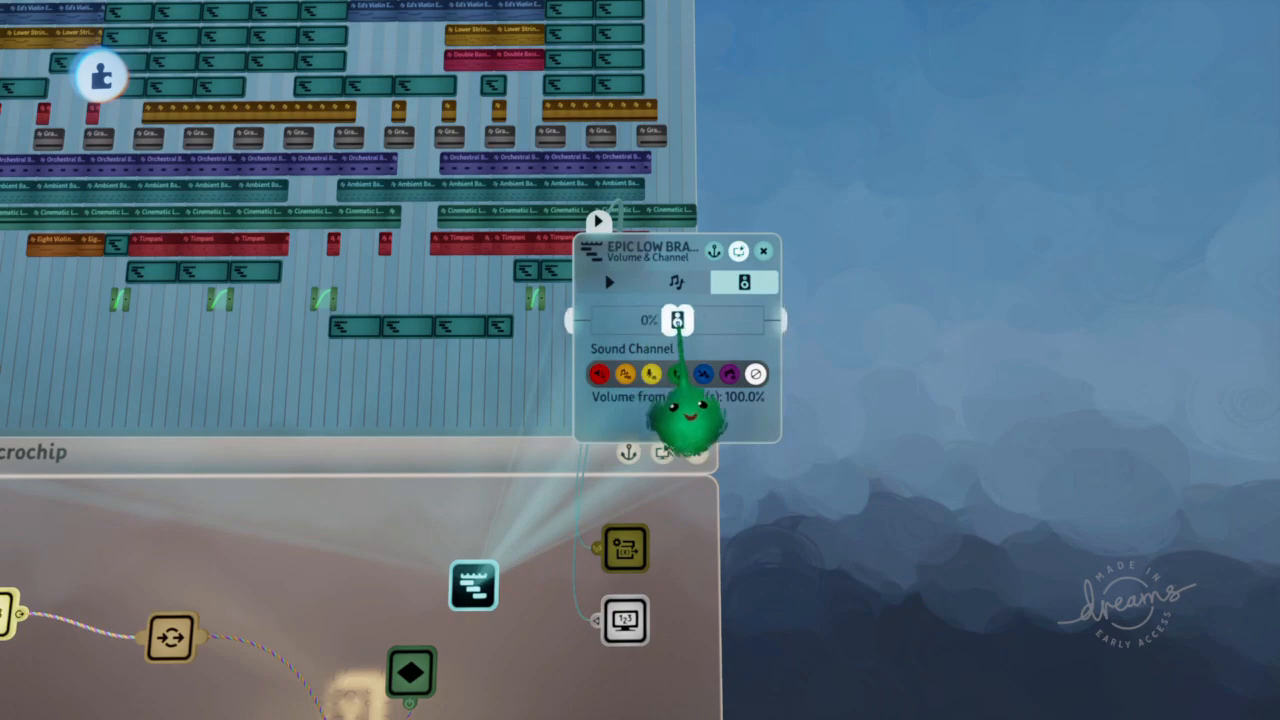